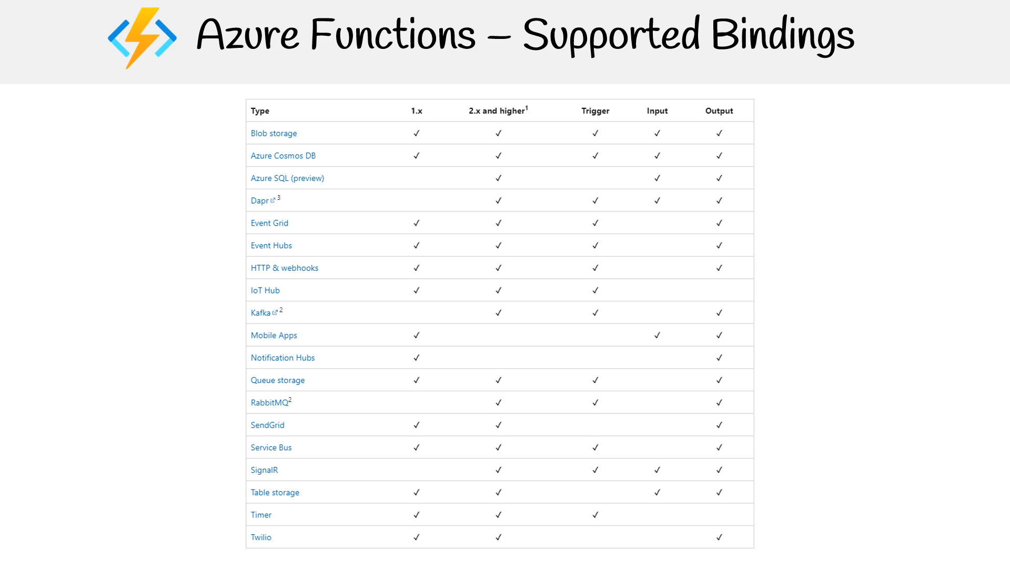
- Draw a red pen stroke through the empty 2.x cells beside Mobile Apps and Notification Hubs
{"action": "left_click_drag", "start_coordinate": [496, 329], "coordinate": [507, 363]}
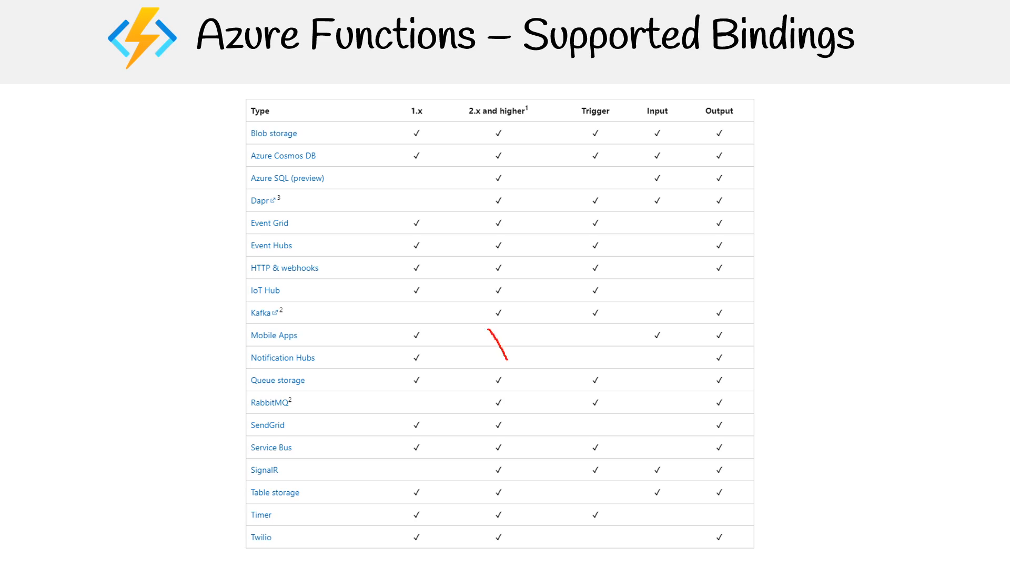